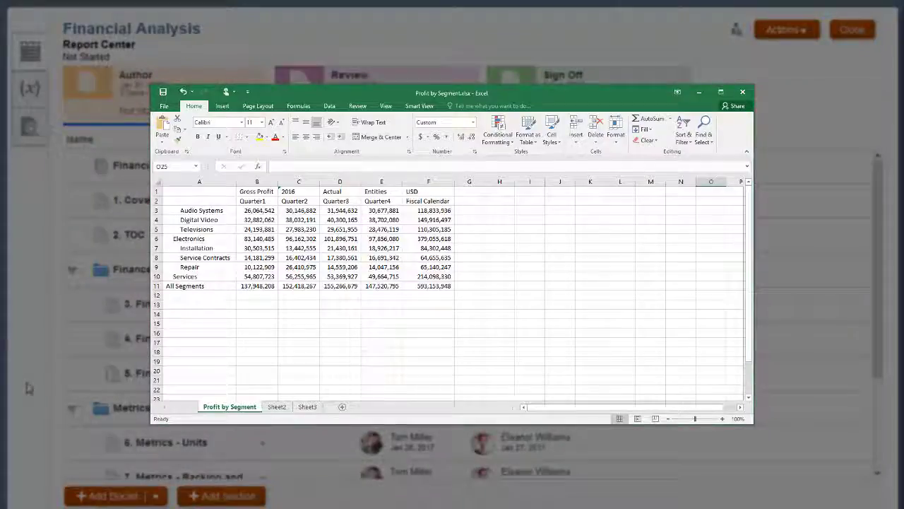
Minimize Excel to return to the Financial Analysis report package in the browser.
click(742, 91)
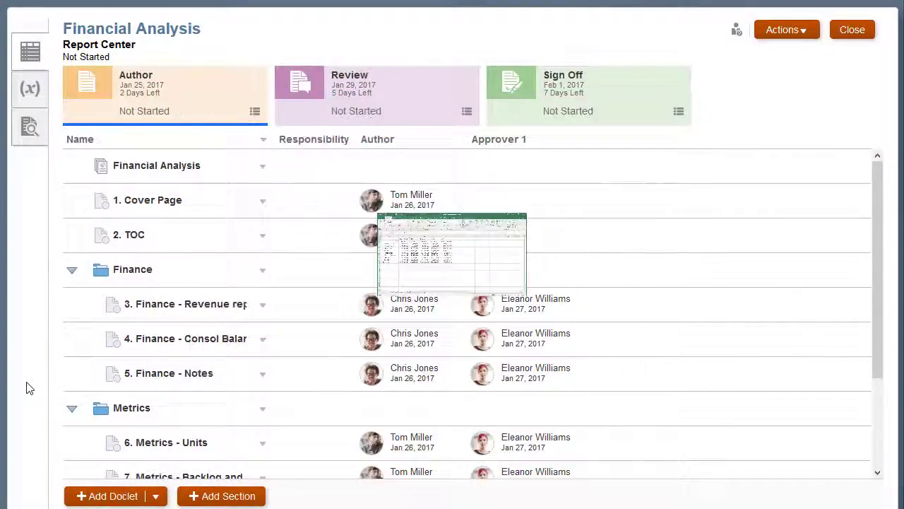
click(113, 496)
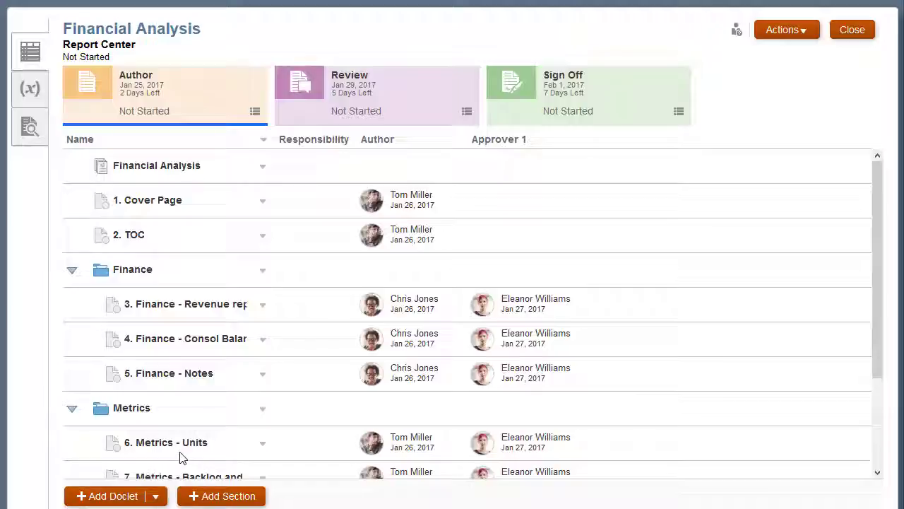
Create supplemental doclet 'Profit by Segment Template' with its description and Profit by Segment.xlsx attached.
click(106, 496)
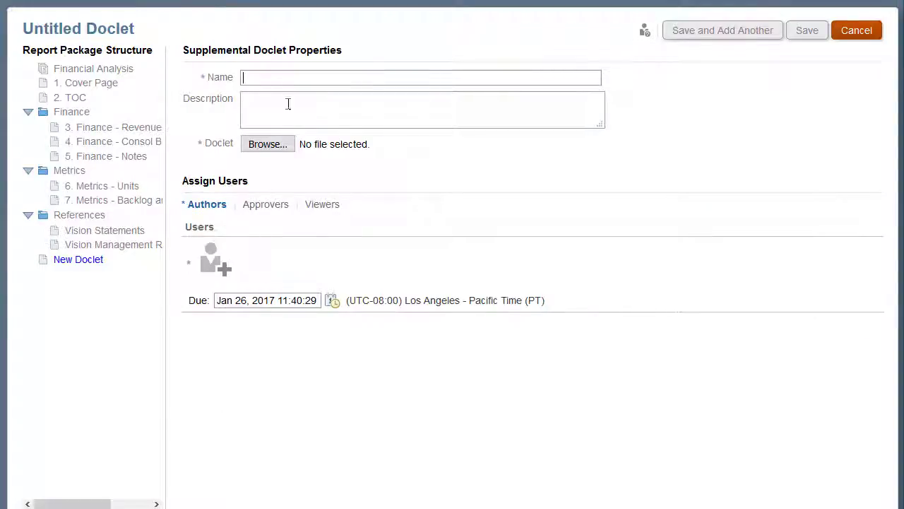
text(Profit by Segment Template)
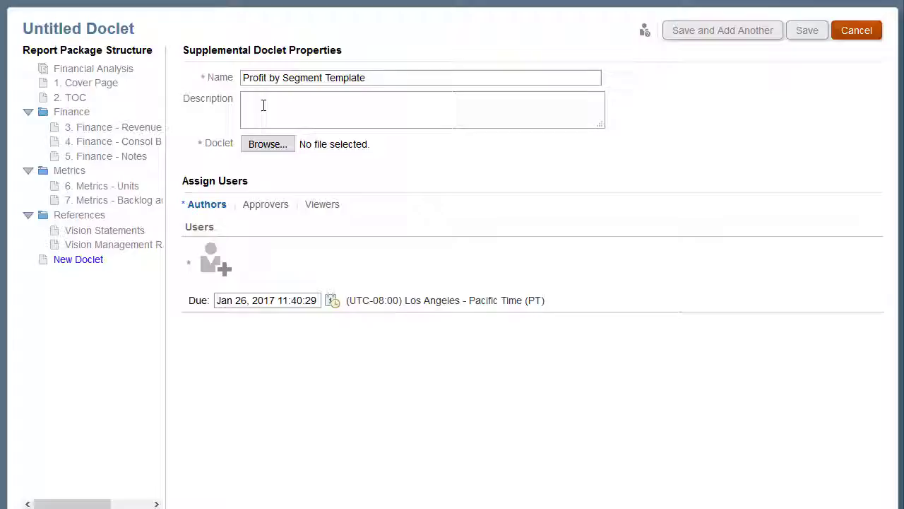
text(The attached Smart View Excel ad-hoc template queries the EPRCS Sample Application model and provides a breakdown of profit for each product segment.)
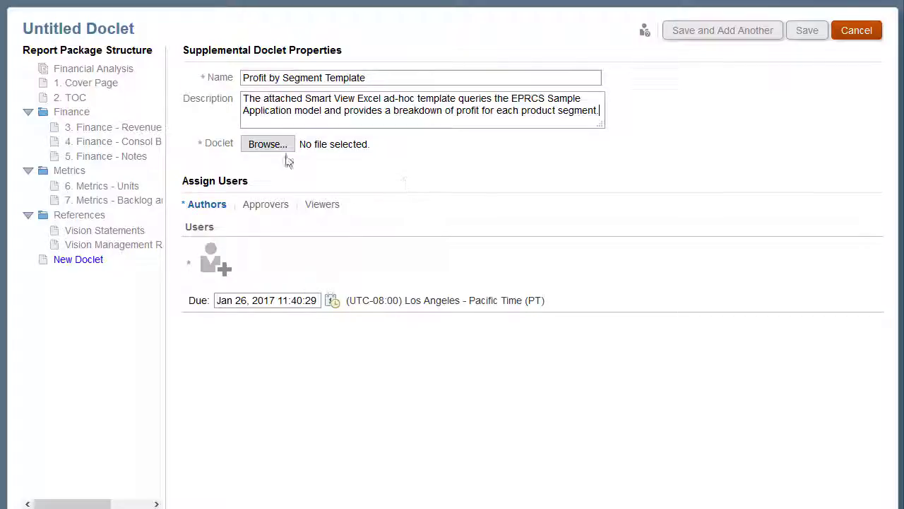
click(267, 144)
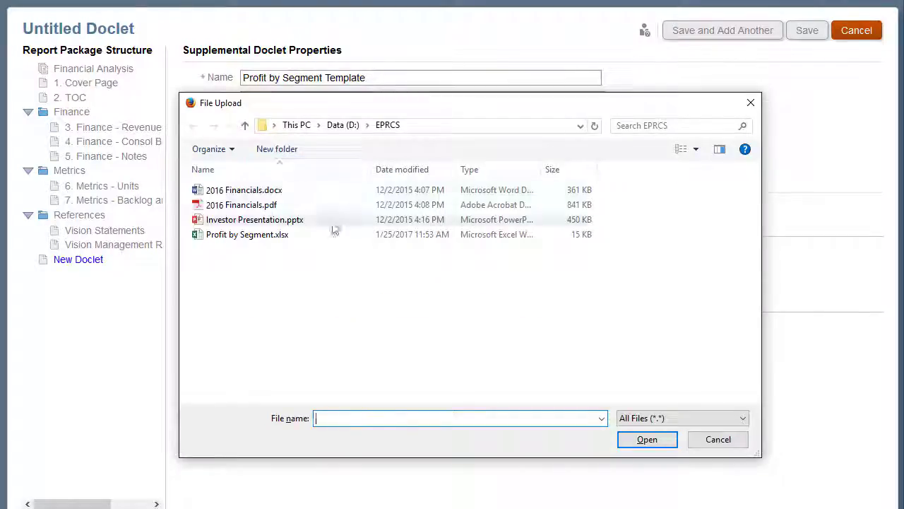
click(248, 234)
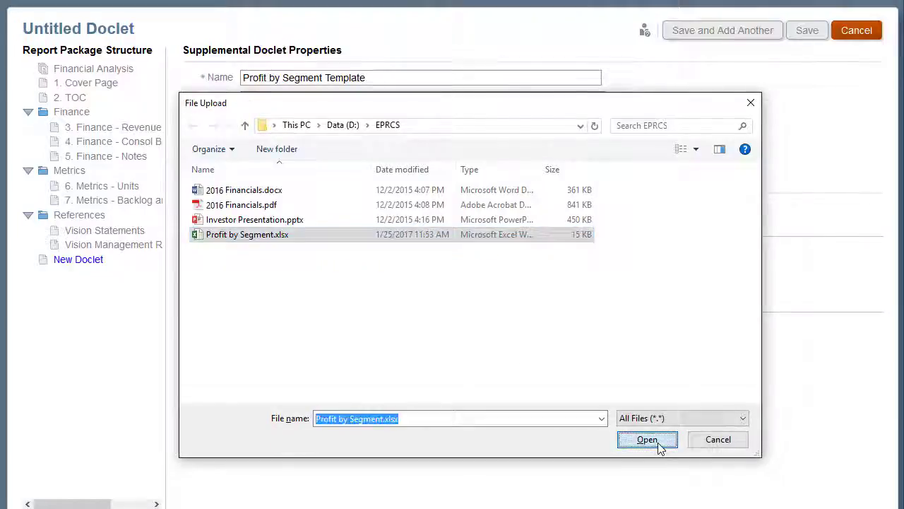
click(647, 438)
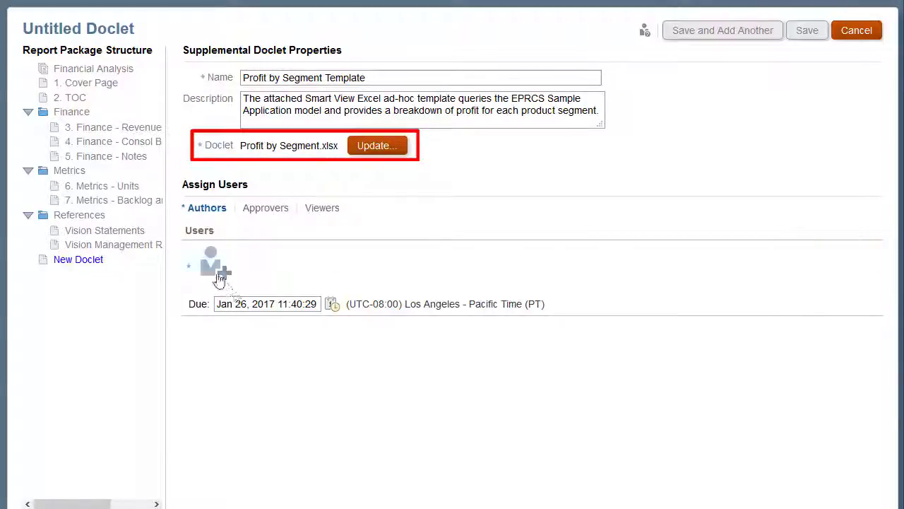
Assign Chris Jones as the doclet's author and save it.
click(215, 268)
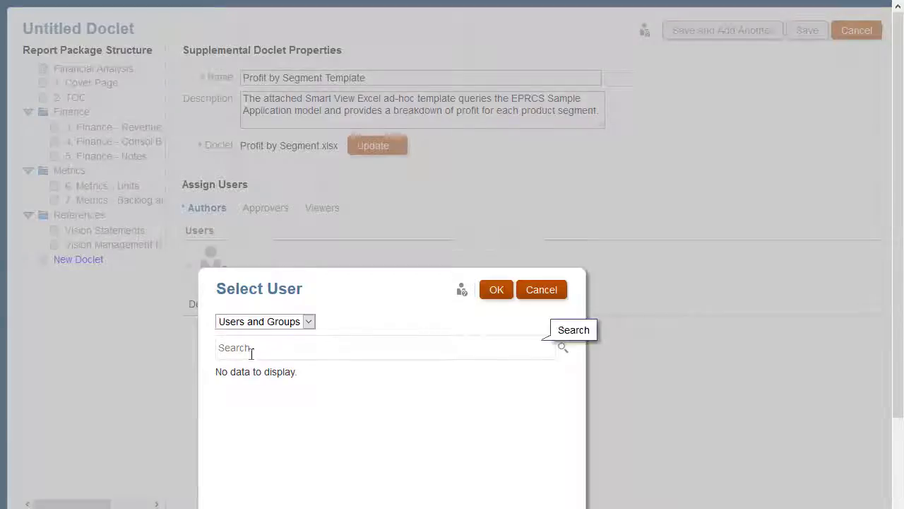
text(Chris)
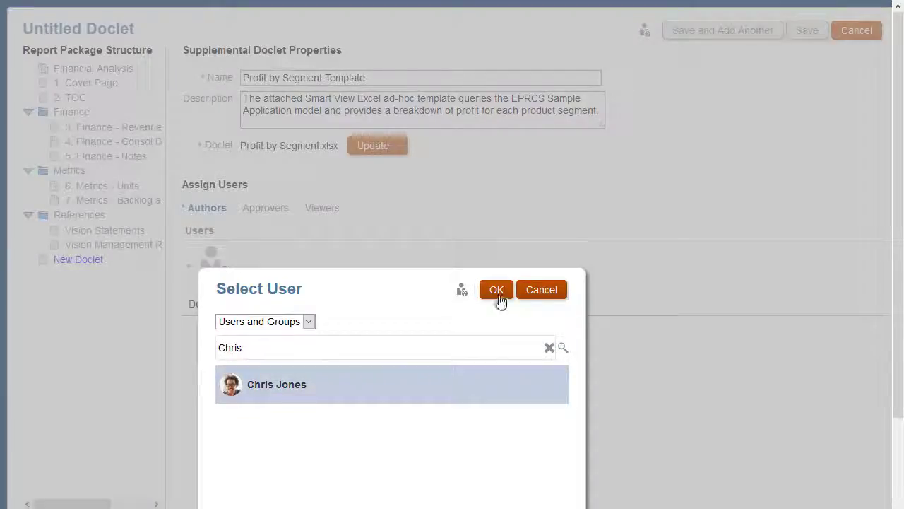
click(496, 290)
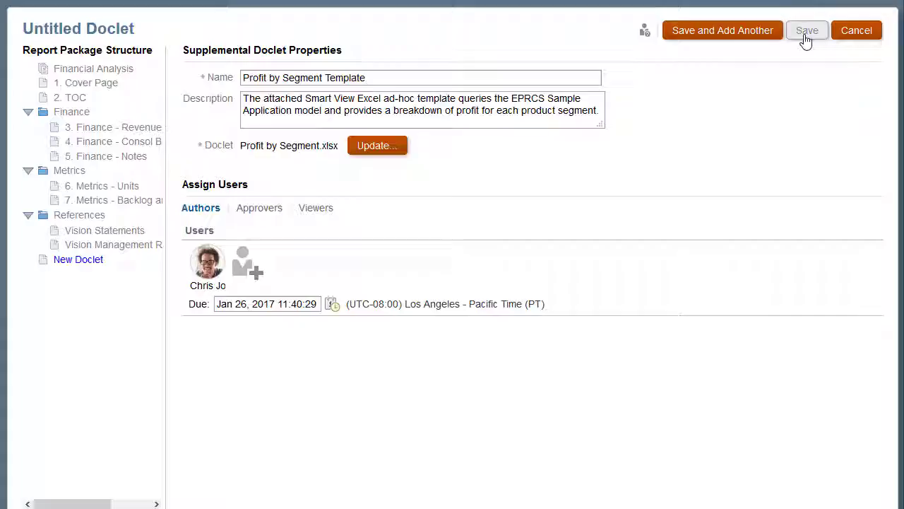
click(807, 29)
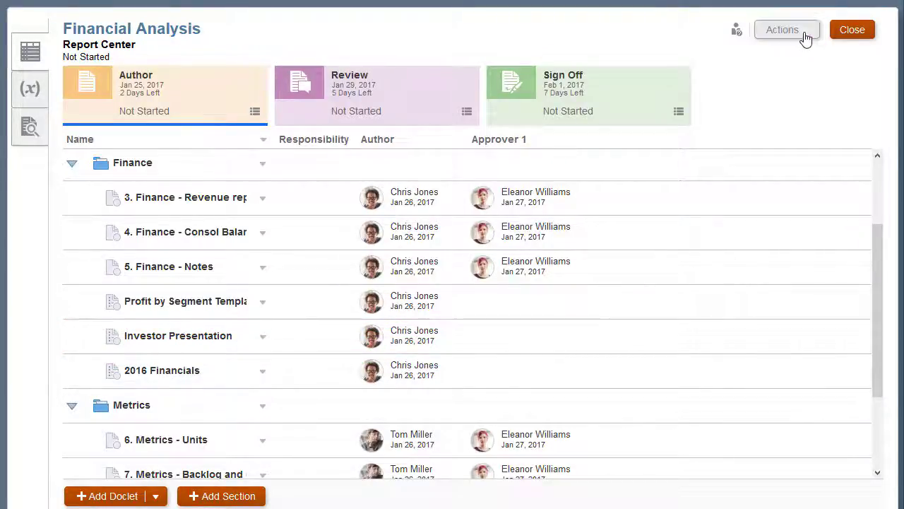
Open the Actions menu for the Financial Analysis report package.
click(782, 30)
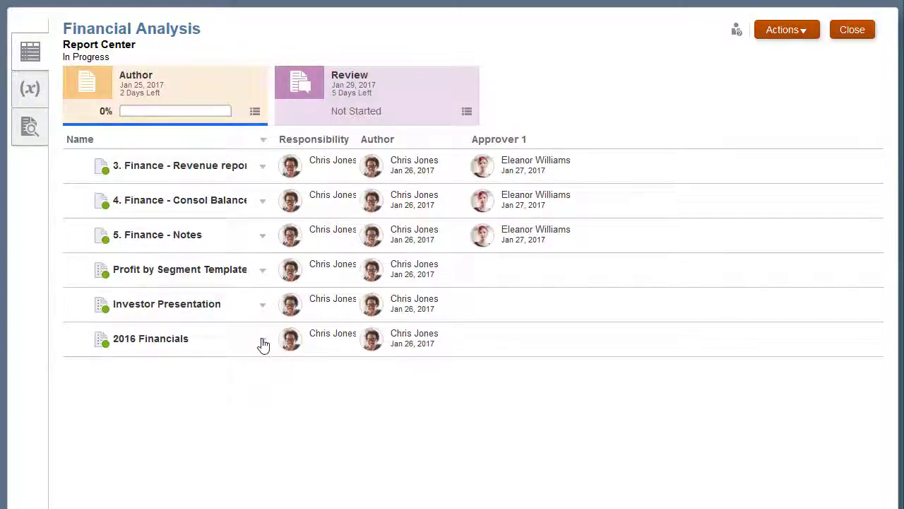
Check out the 2016 Financials doclet via Act on Content > Check Out.
click(263, 342)
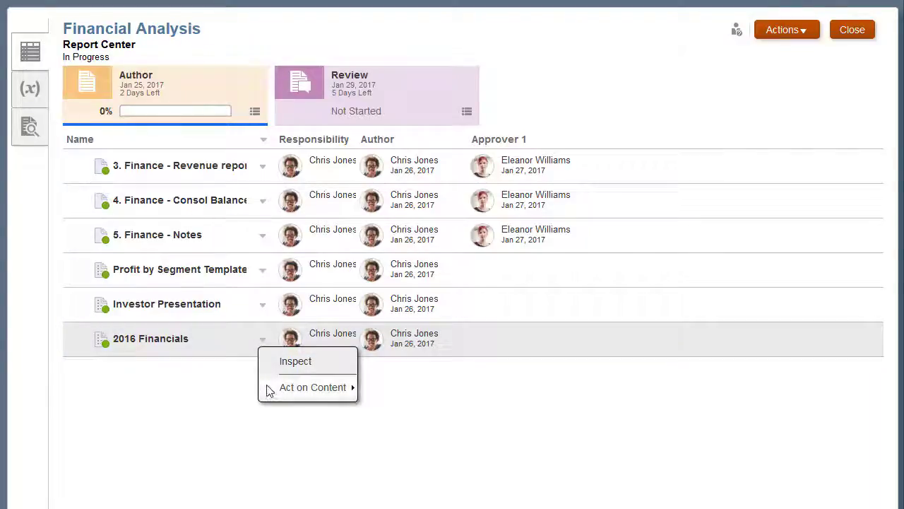
click(313, 387)
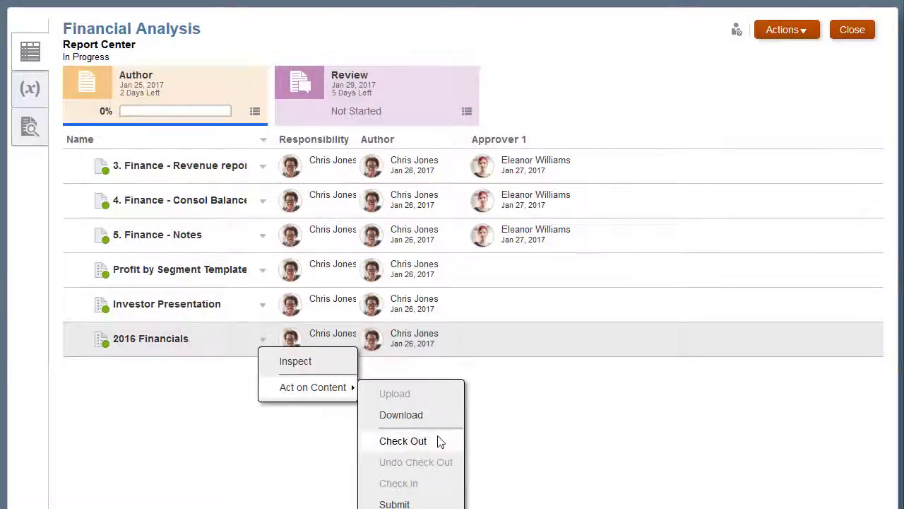
click(403, 440)
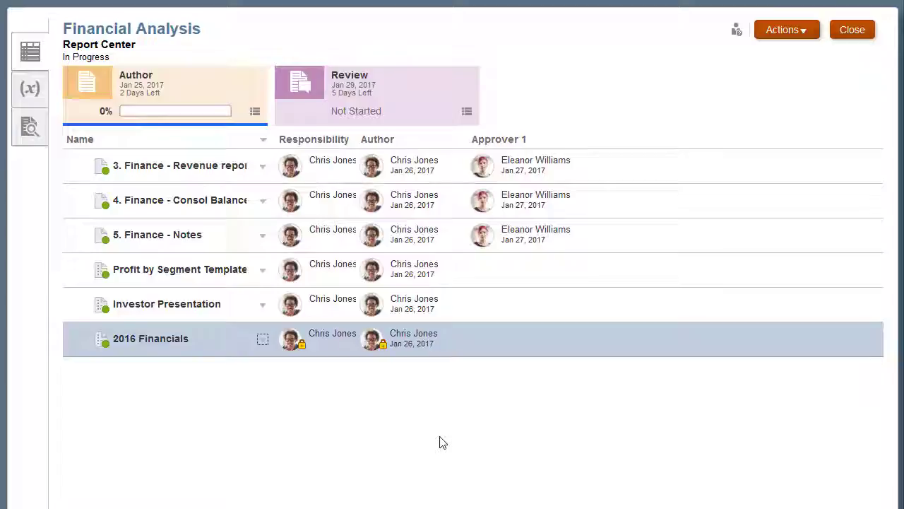
mouse_move(262, 347)
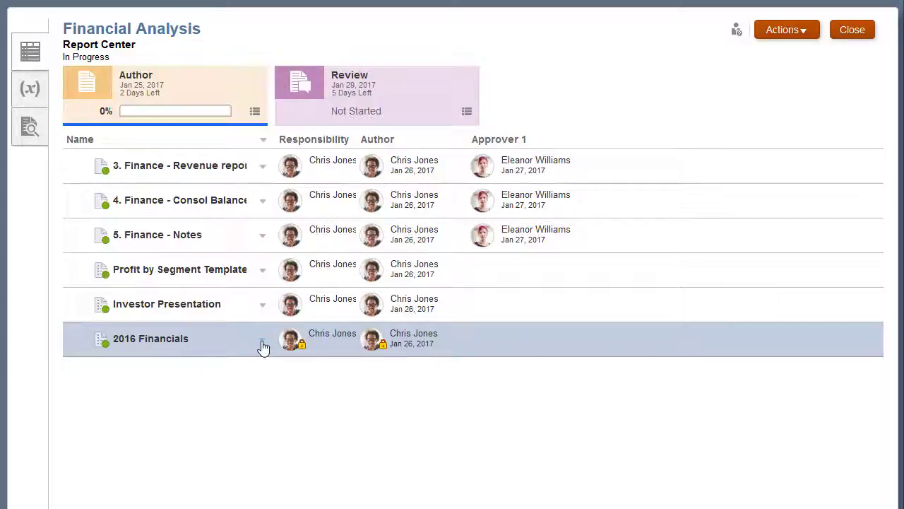
Upload the 2016 Financials Word document to the doclet and check it back in.
click(263, 343)
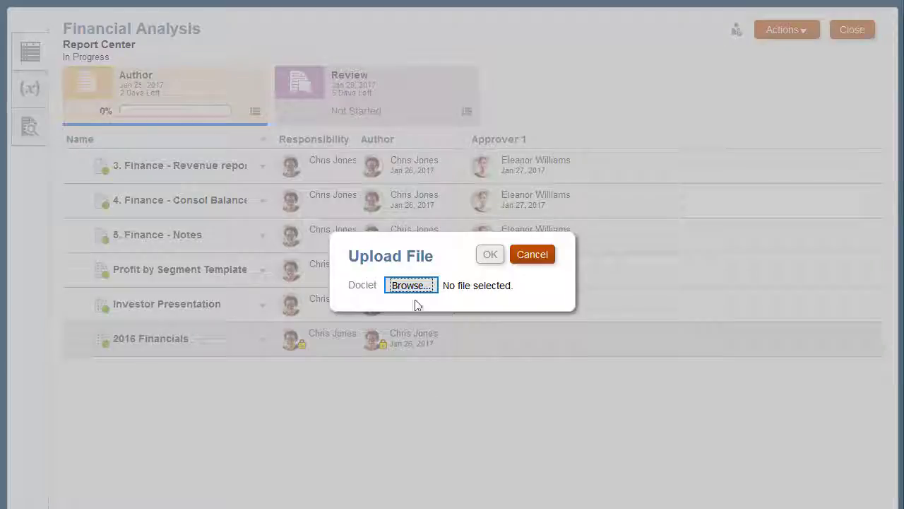
click(410, 284)
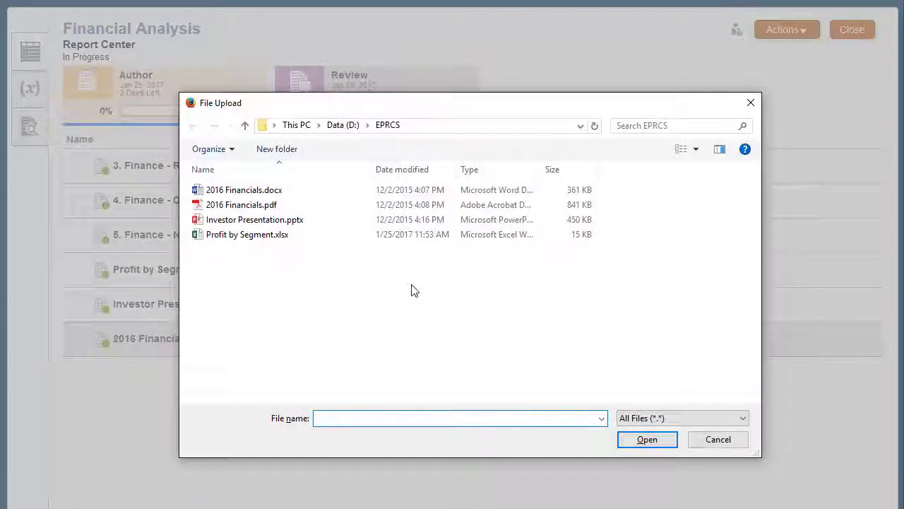
click(243, 189)
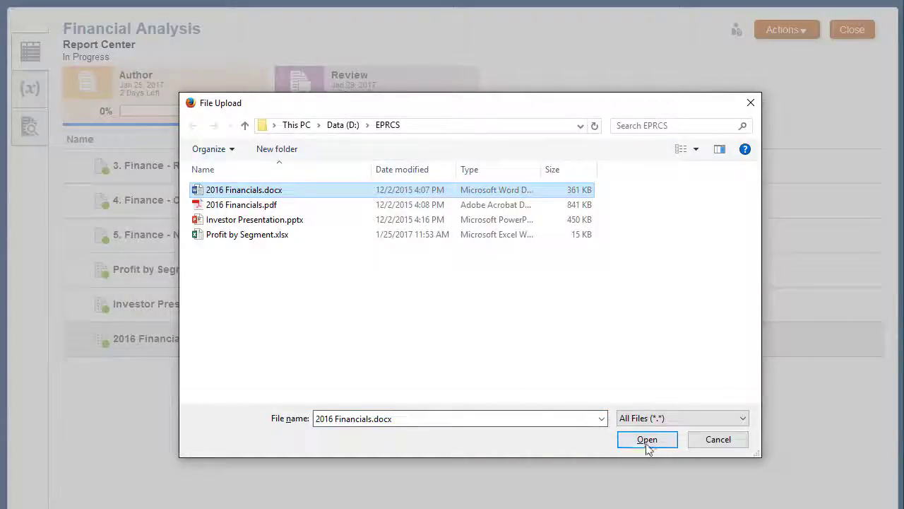
click(647, 439)
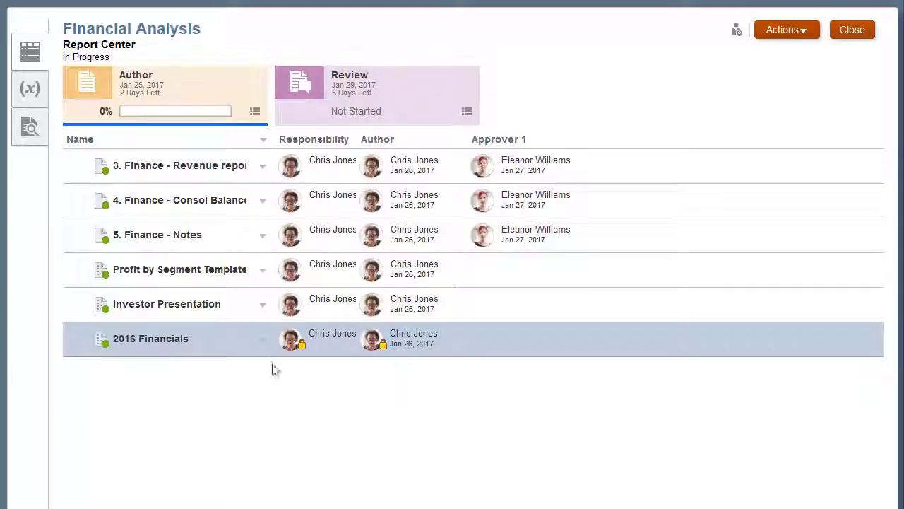
click(263, 339)
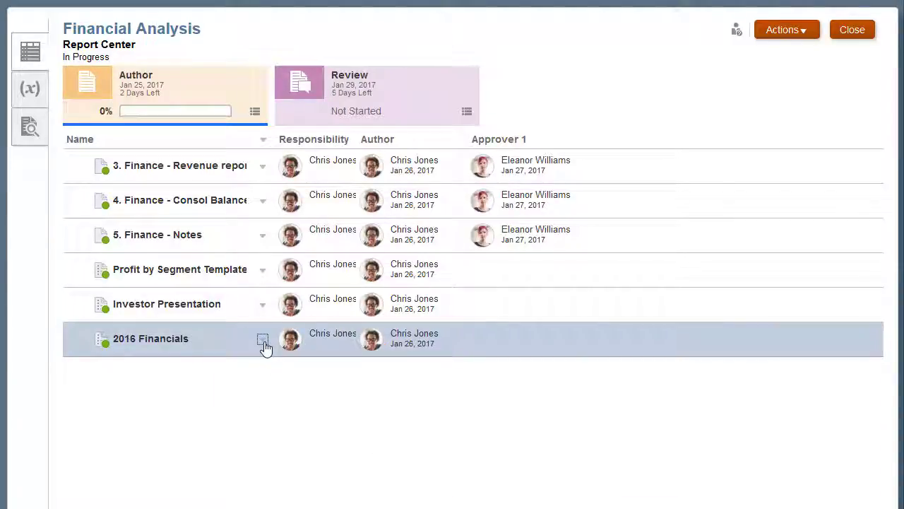
mouse_move(272, 365)
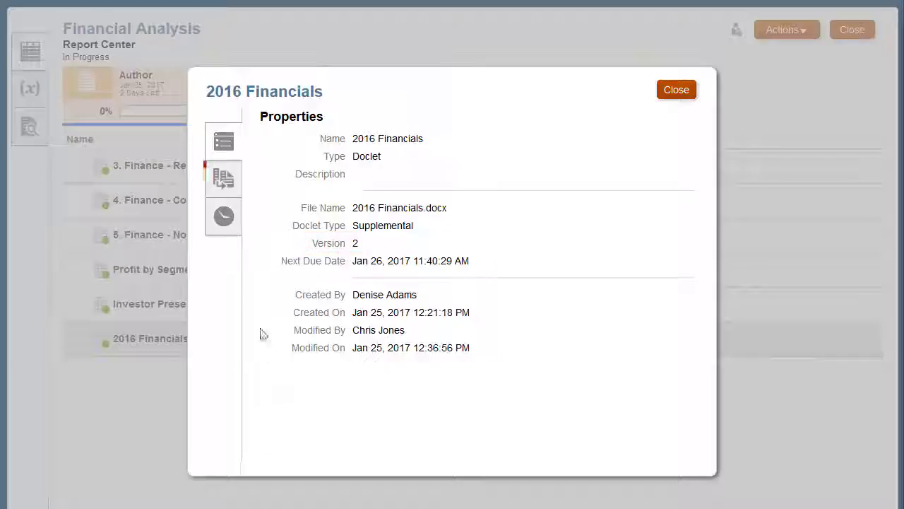
View 2016 Financials version history and open the version 1 PDF.
click(223, 179)
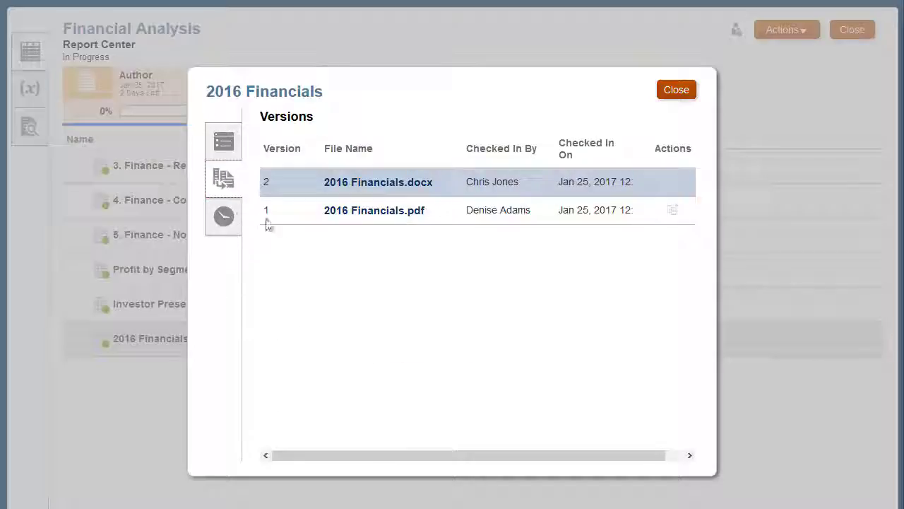
click(374, 210)
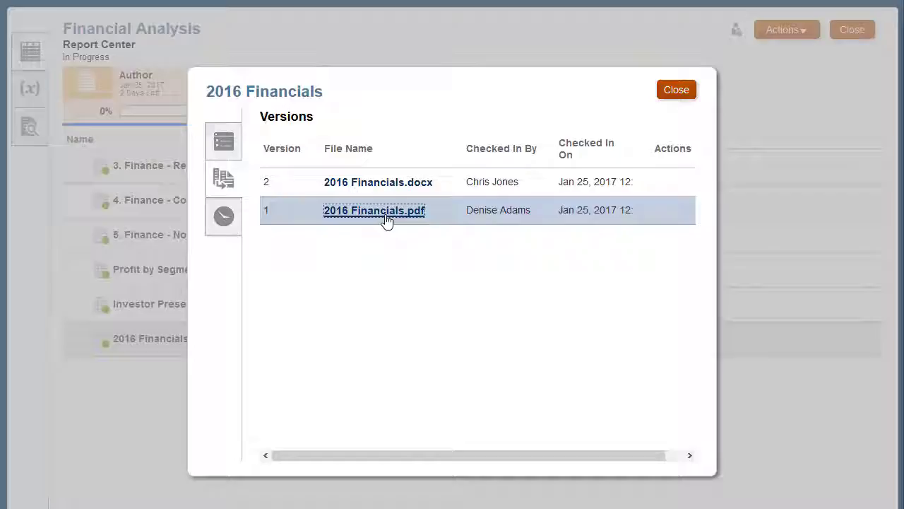
click(374, 209)
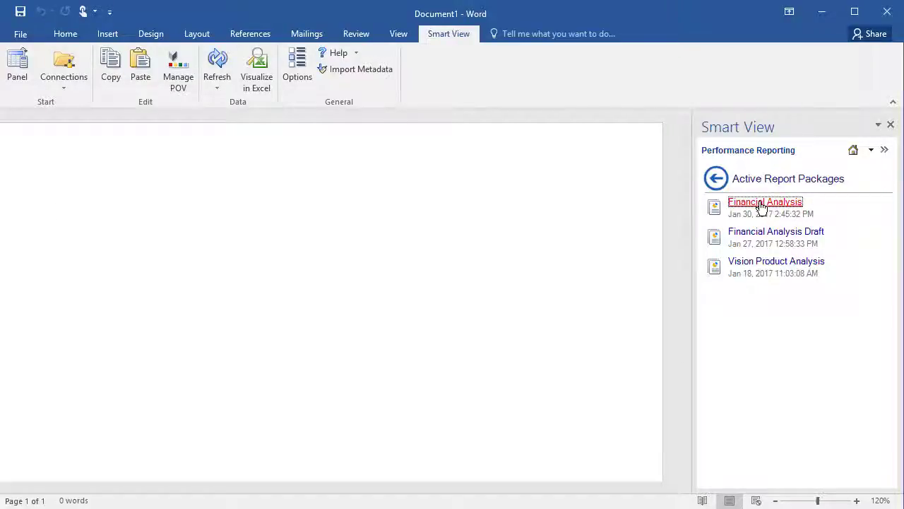
Open Financial Analysis in Word's Smart View and select the Investor Presentation and 2016 Financials doclets.
click(765, 201)
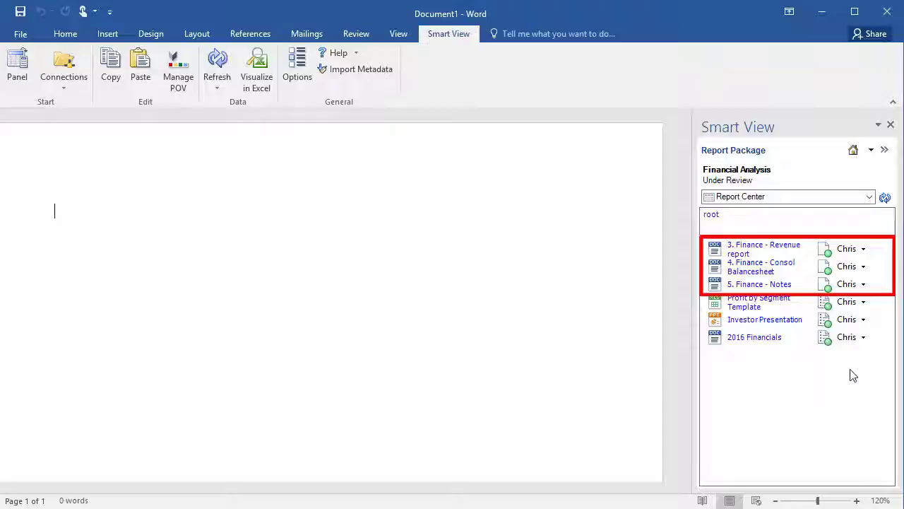
click(764, 320)
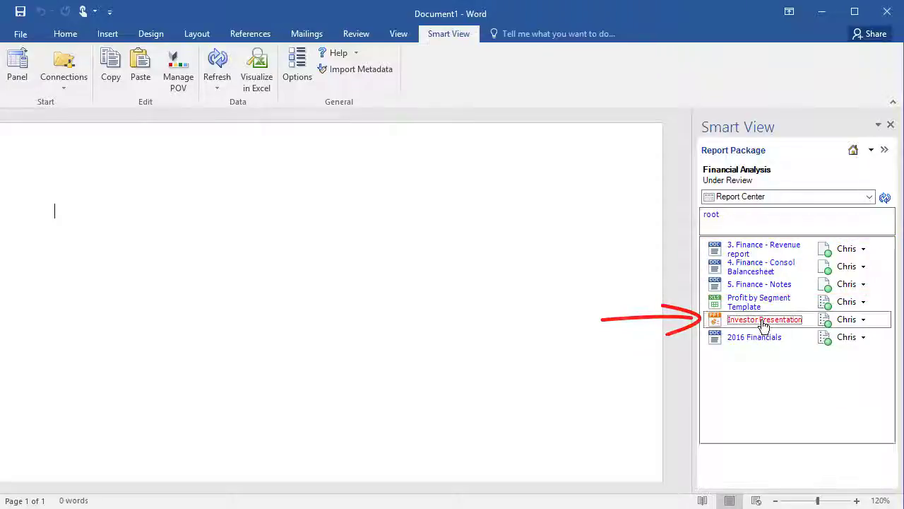
double_click(765, 320)
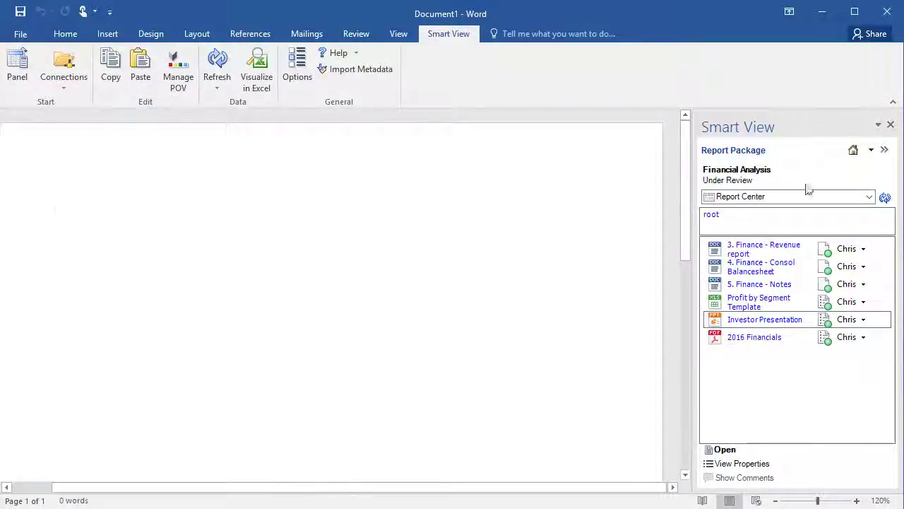
mouse_move(754, 340)
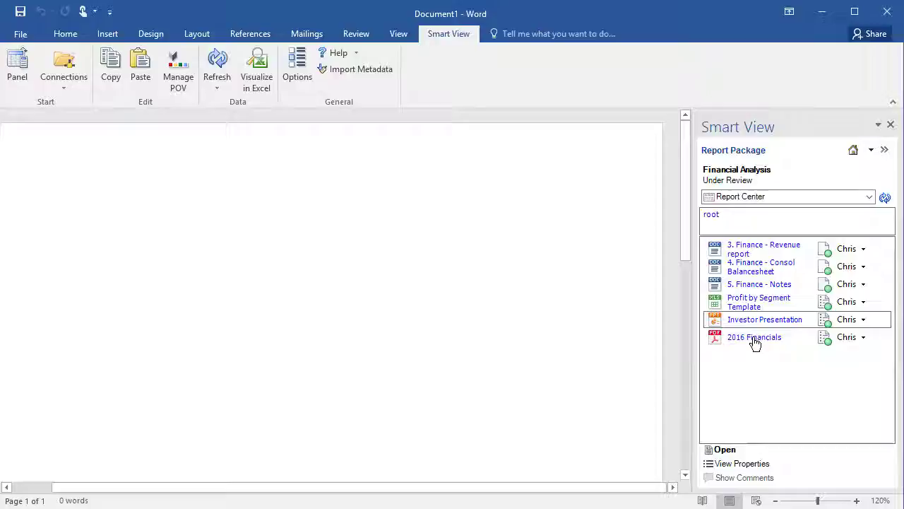
click(754, 337)
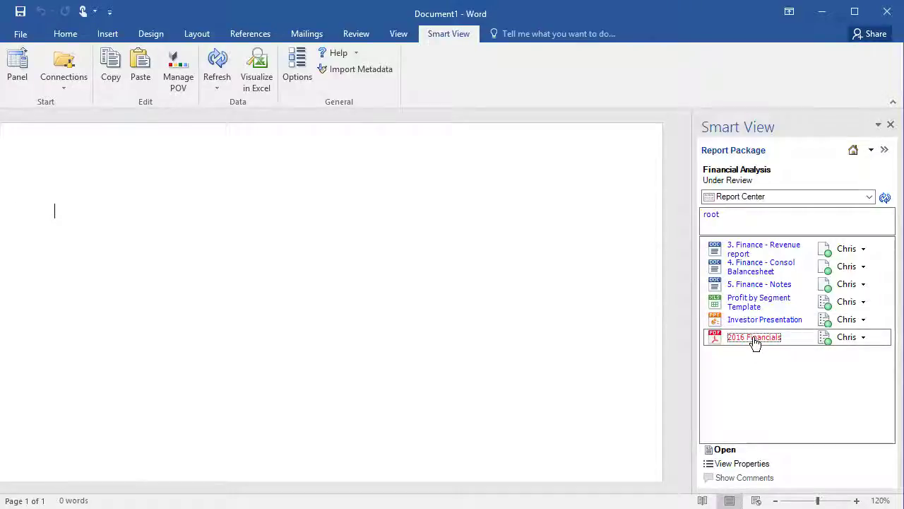
click(255, 329)
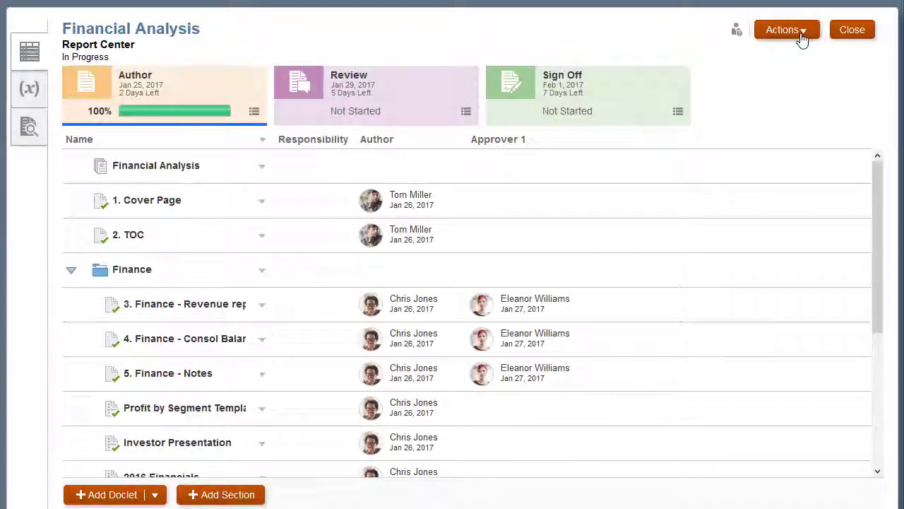
Mark the author phase complete from Actions and open the Review 01 instance.
click(783, 29)
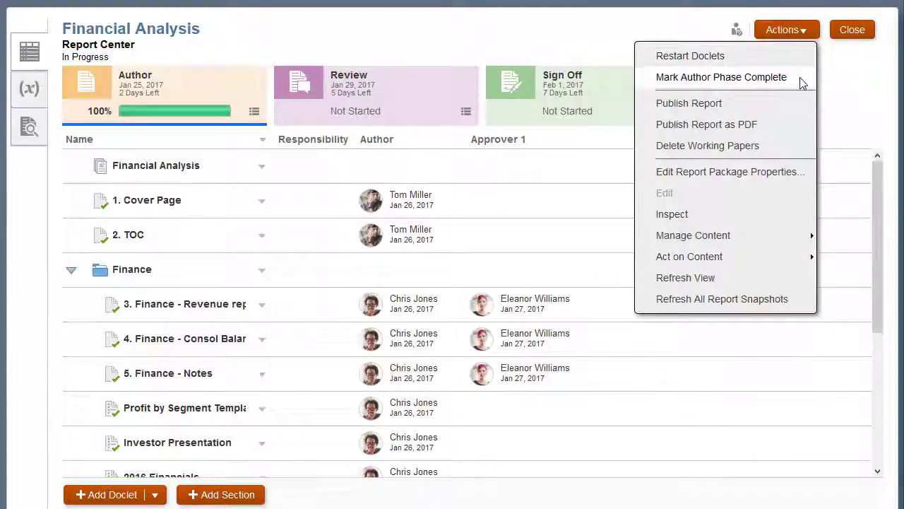
click(786, 30)
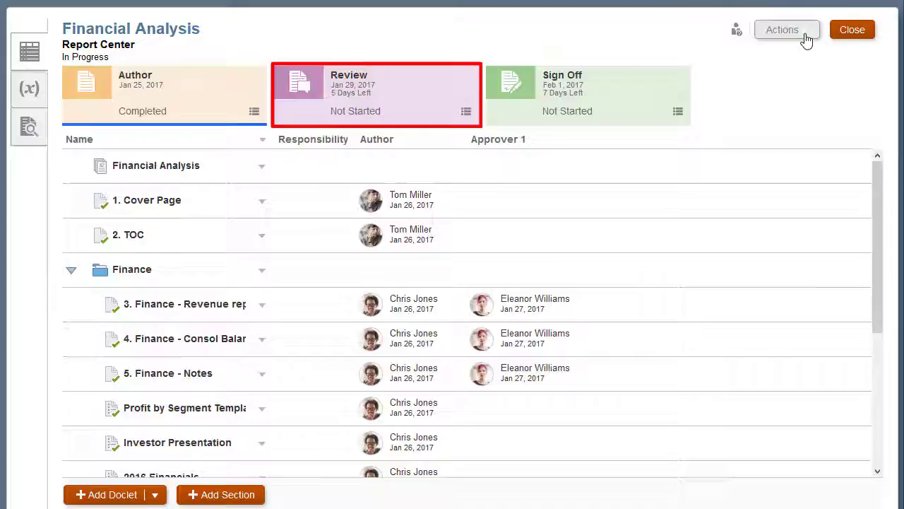
click(782, 30)
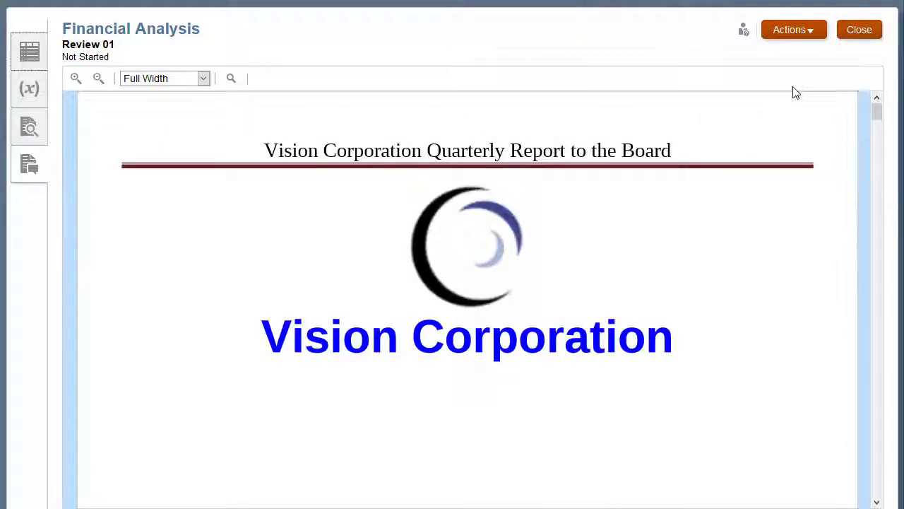
Scroll through the Review 01 preview and start Review Cycle 1.
scroll(down, 3)
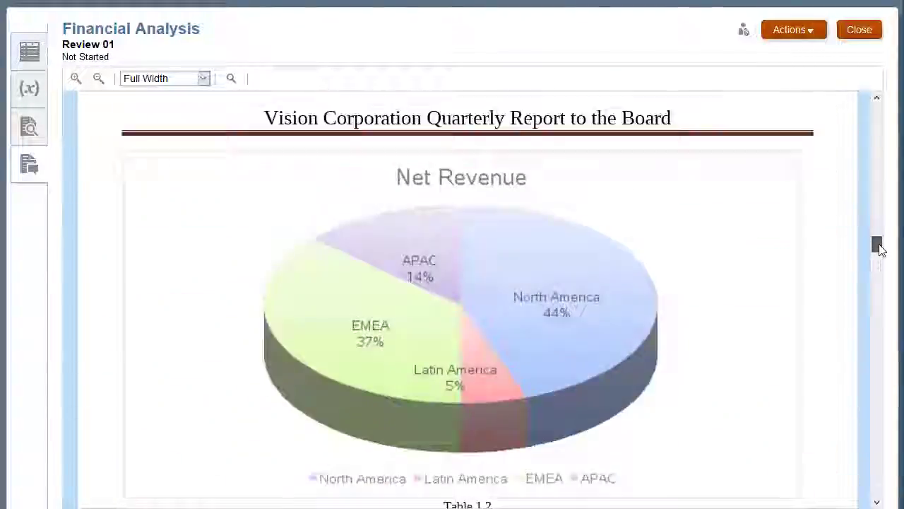
scroll(down, 3)
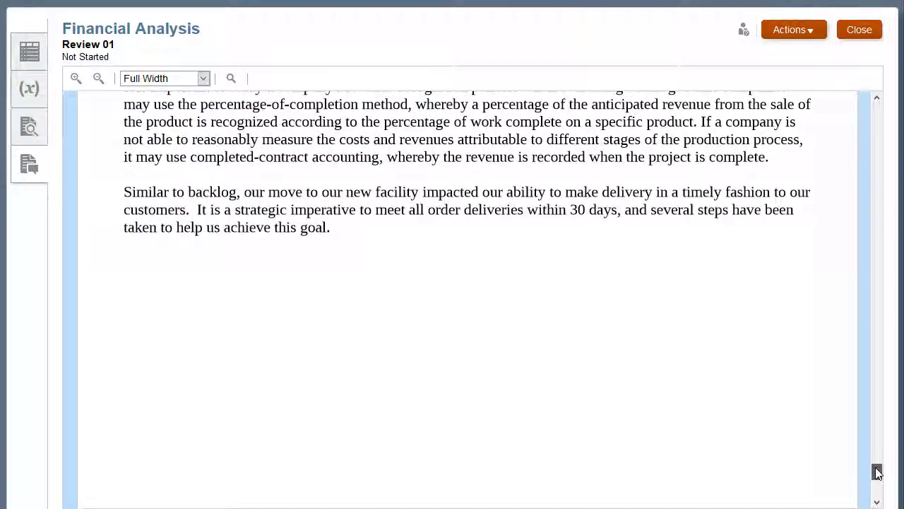
click(790, 29)
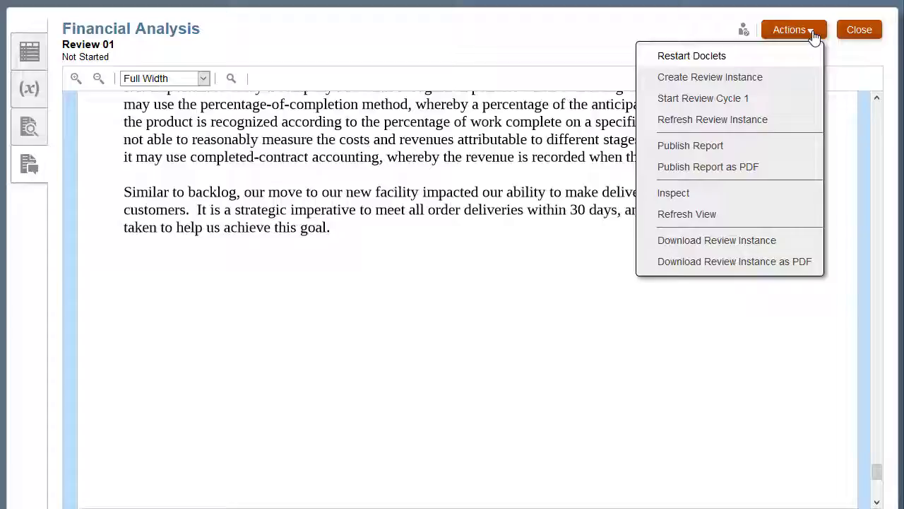
click(702, 99)
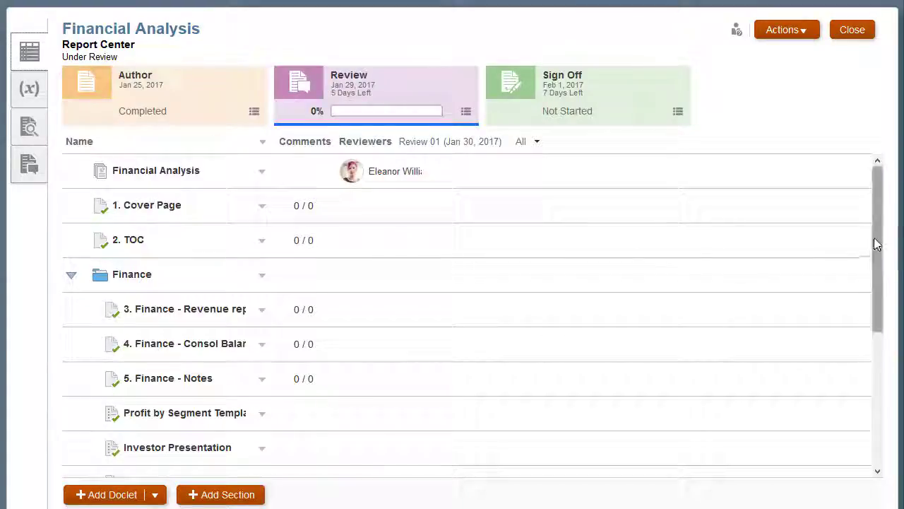
scroll(down, 3)
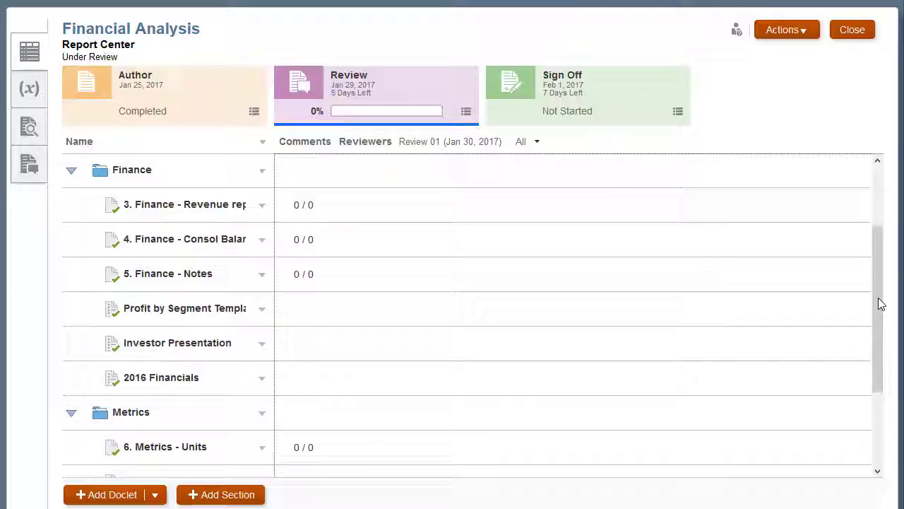